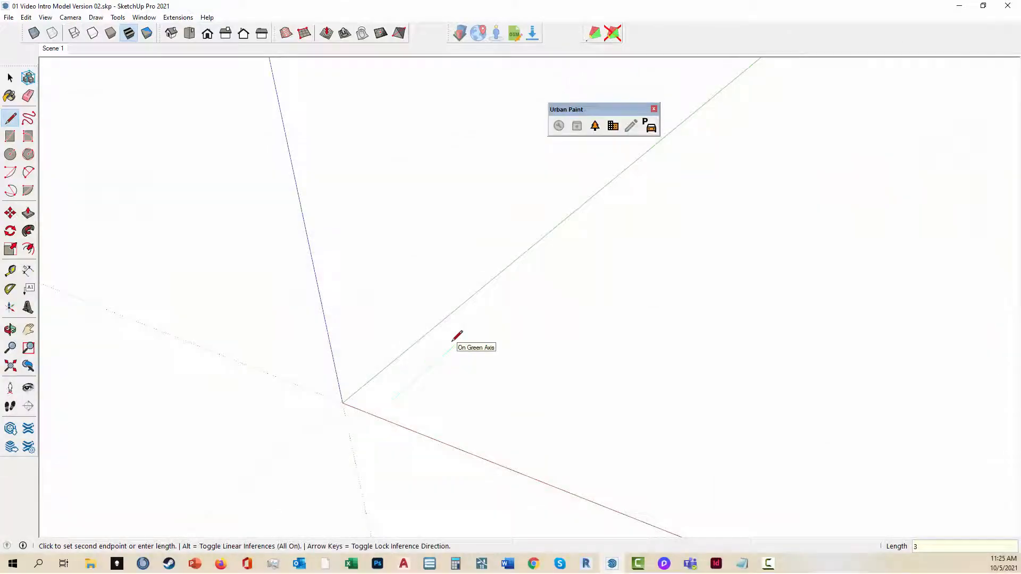
# - Draw the street line along the green axis at a length of 3000'
pyautogui.write("3000'")
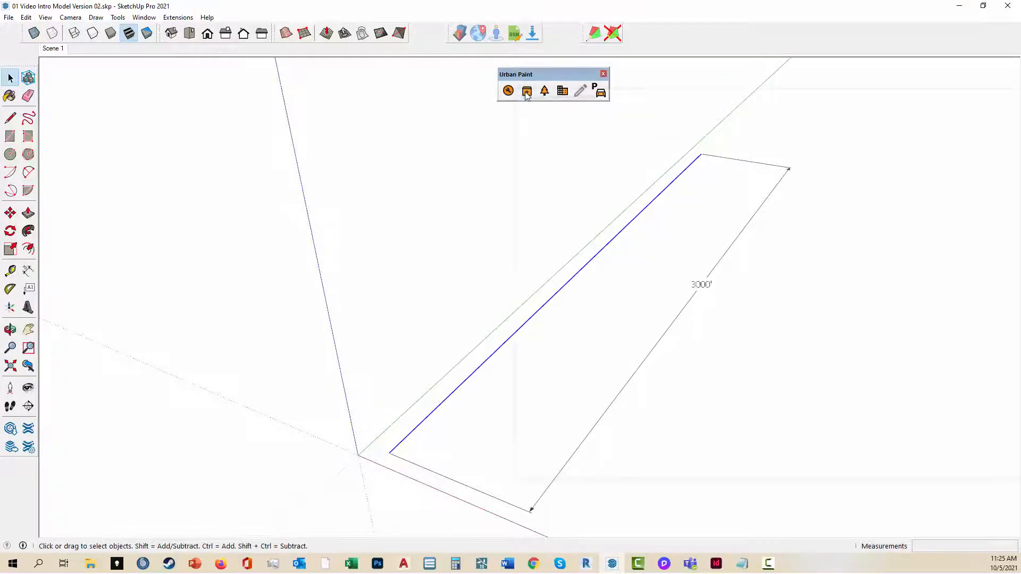
# - Load the Demo Profile 02 - SYM.upp street profile into Urban Paint
pyautogui.click(527, 90)
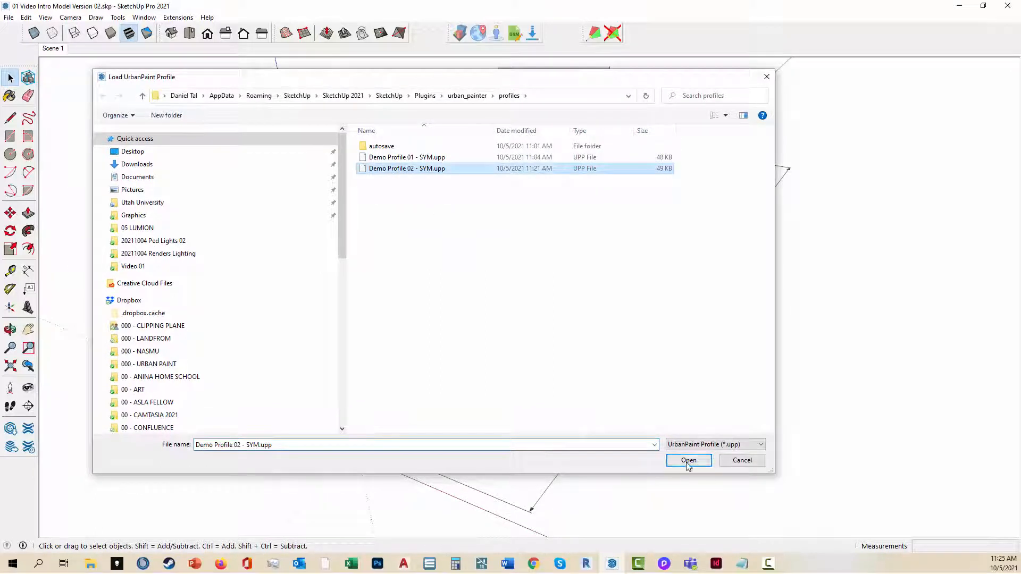
pyautogui.click(688, 460)
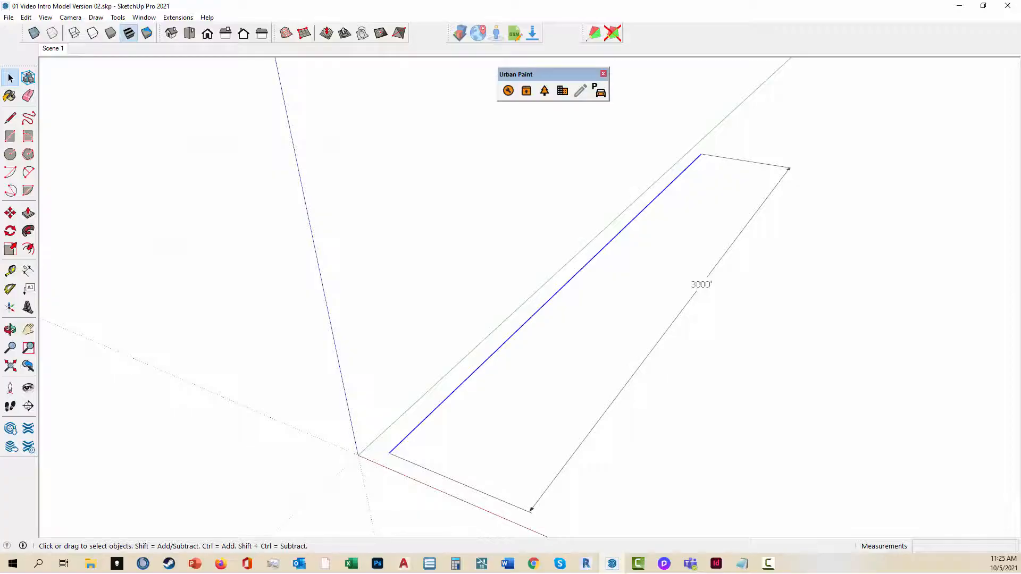
# - Review the profile's symmetrical 4-lane settings with parking, bike lanes and curbs down to Median
pyautogui.click(562, 90)
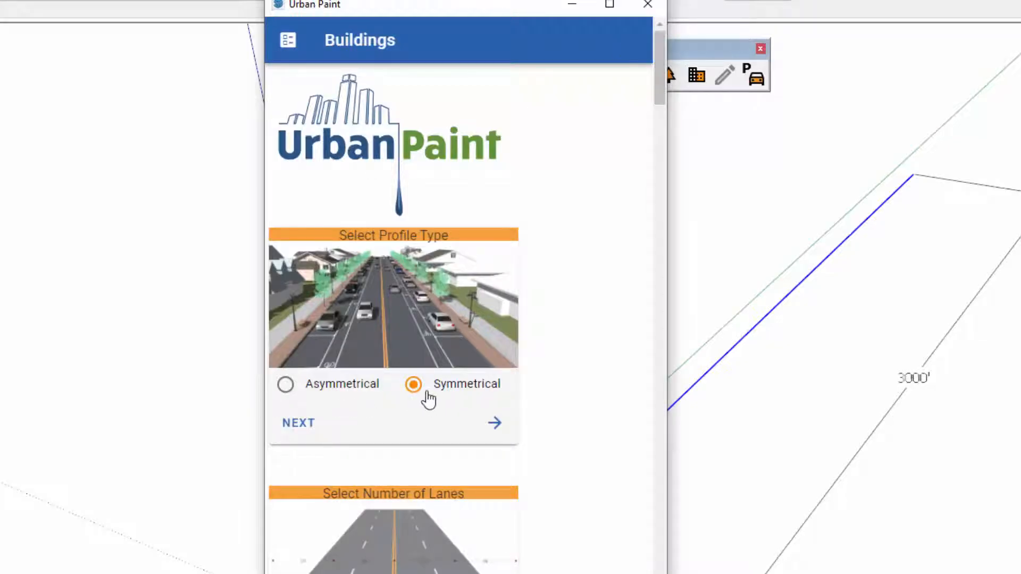
pyautogui.scroll(-3)
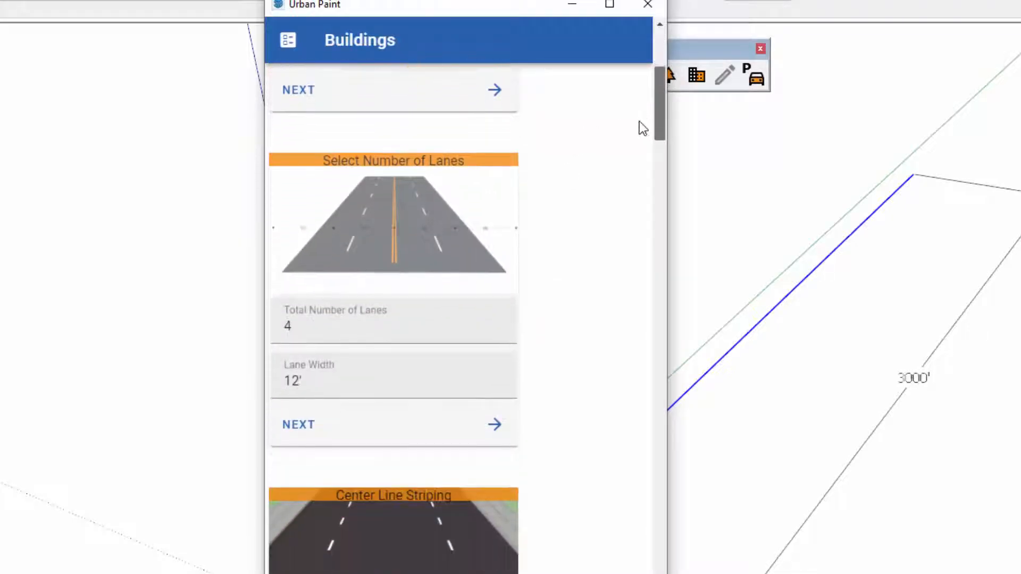
pyautogui.scroll(-3)
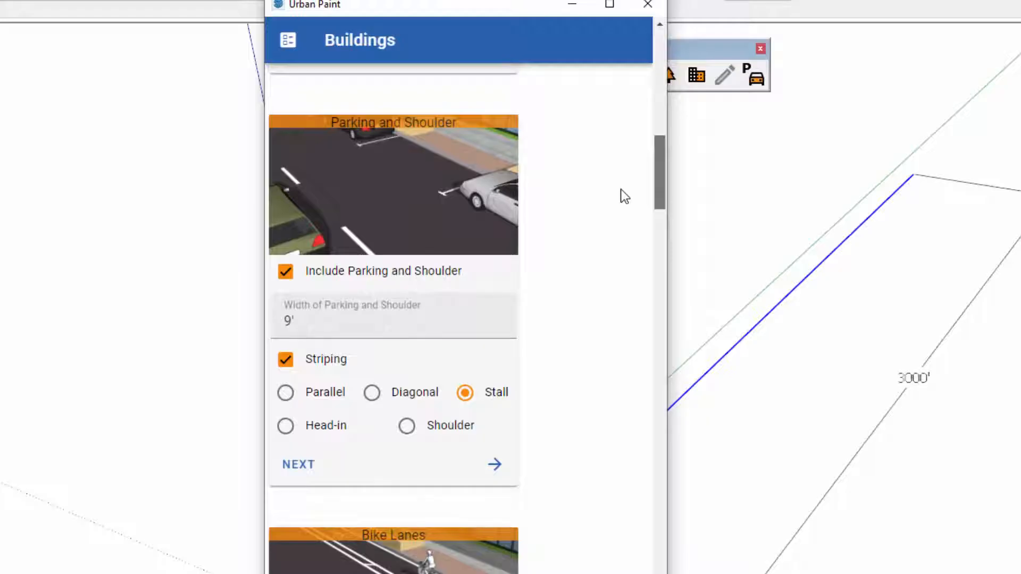
pyautogui.scroll(-3)
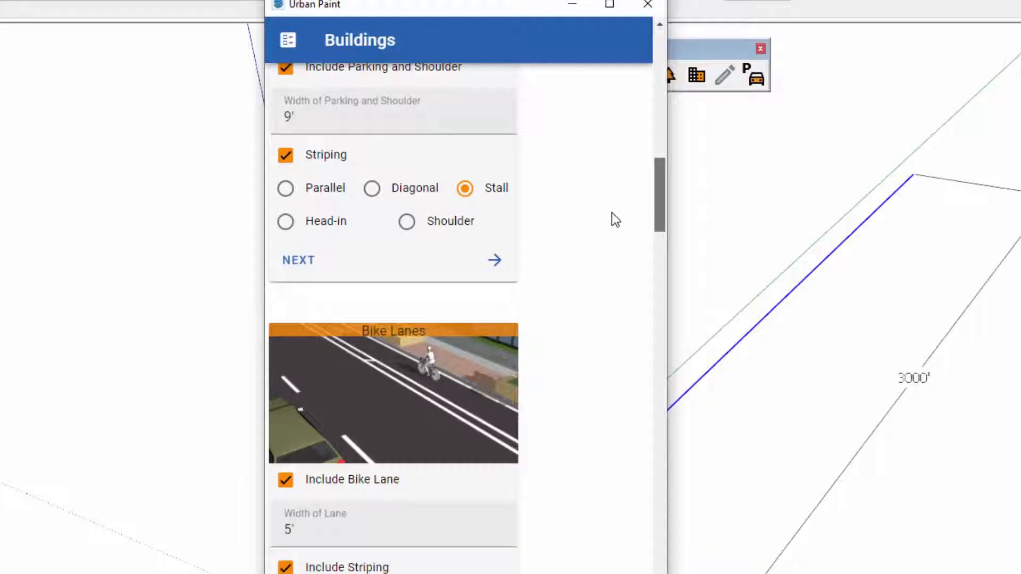
pyautogui.scroll(-3)
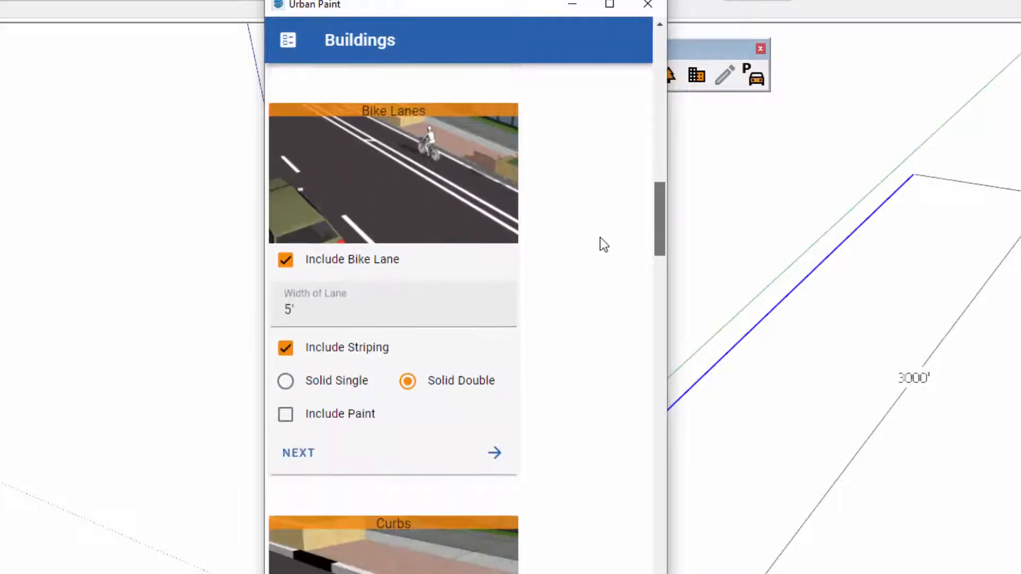
pyautogui.scroll(-3)
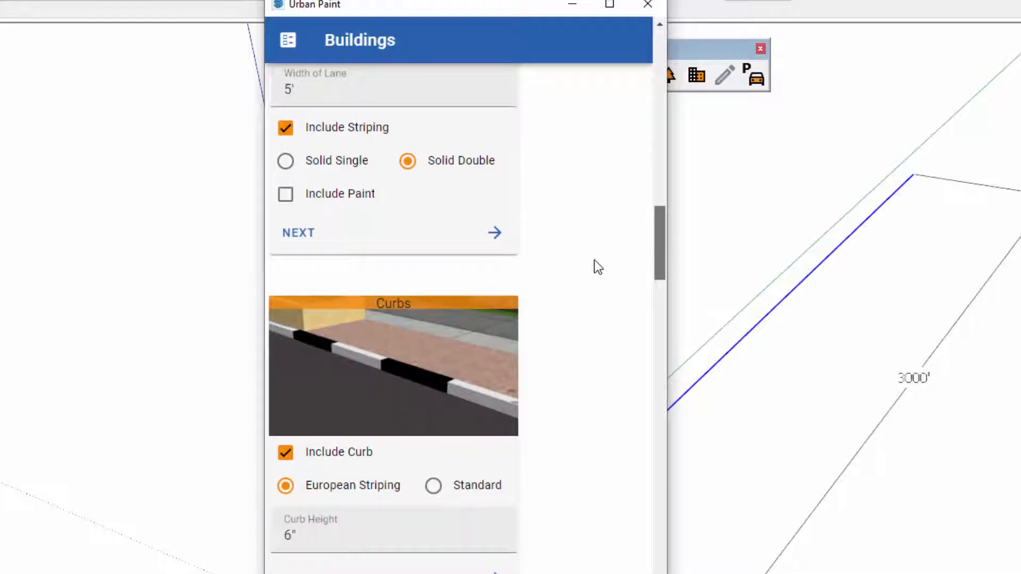
pyautogui.scroll(-3)
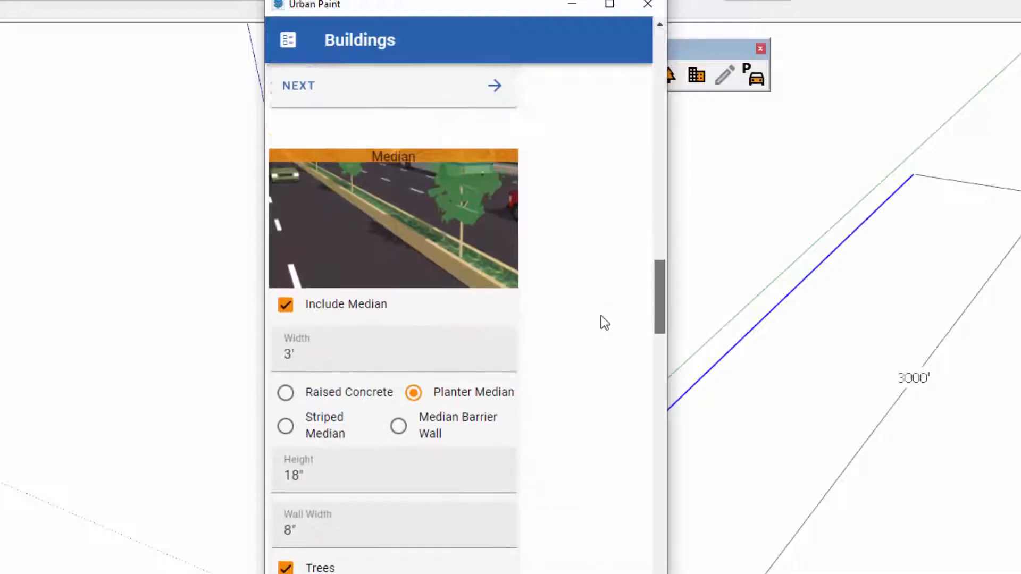
# - Set the planter median width to 15' and review the detached walk and tree entourage settings
pyautogui.scroll(-3)
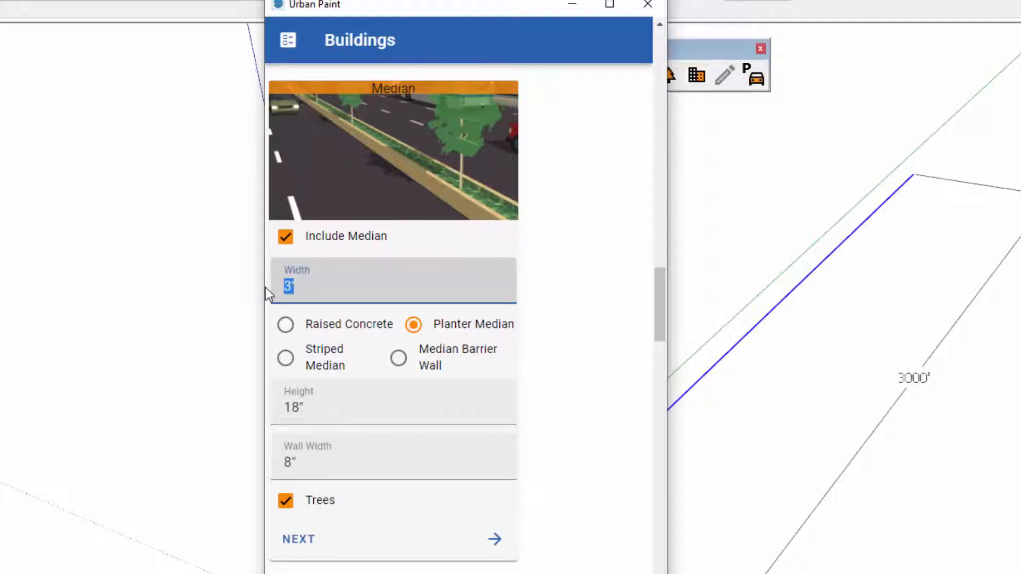
pyautogui.write('15')
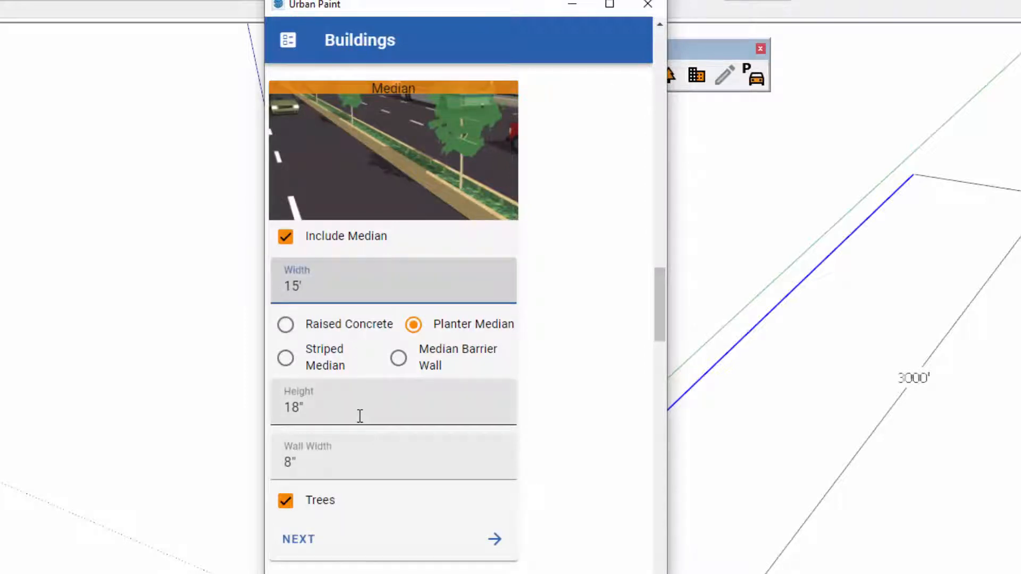
pyautogui.scroll(-3)
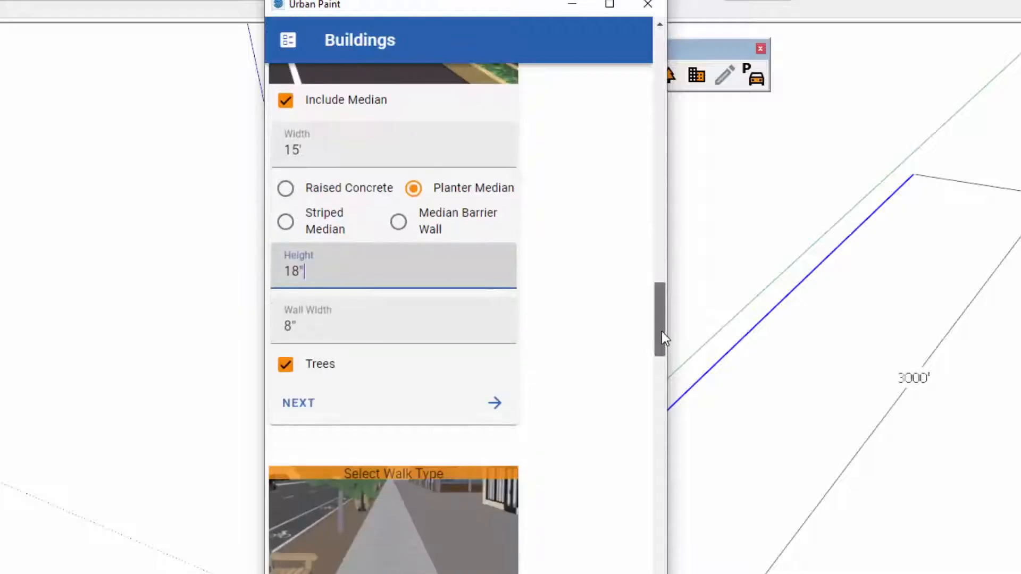
pyautogui.scroll(-3)
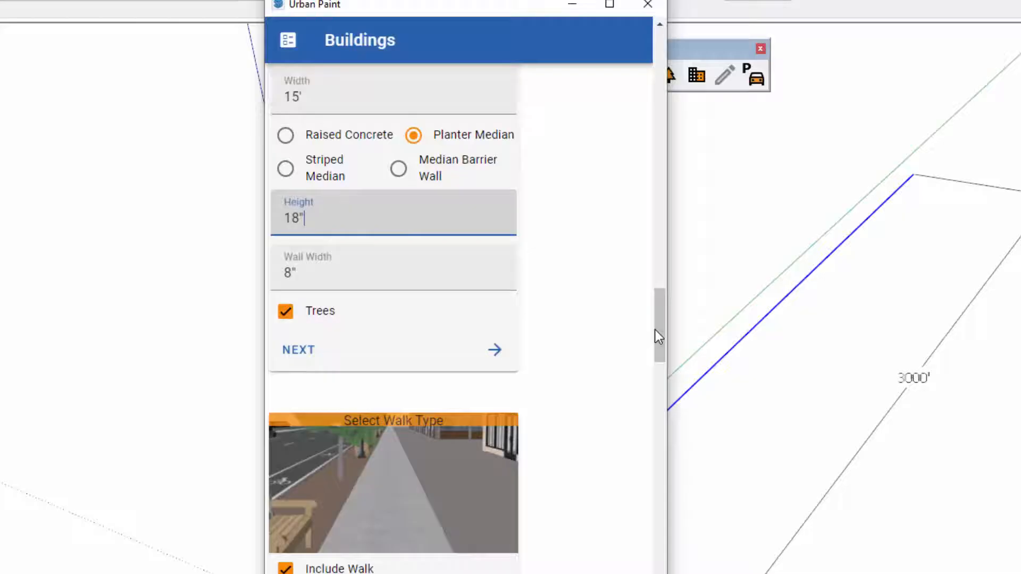
pyautogui.scroll(-3)
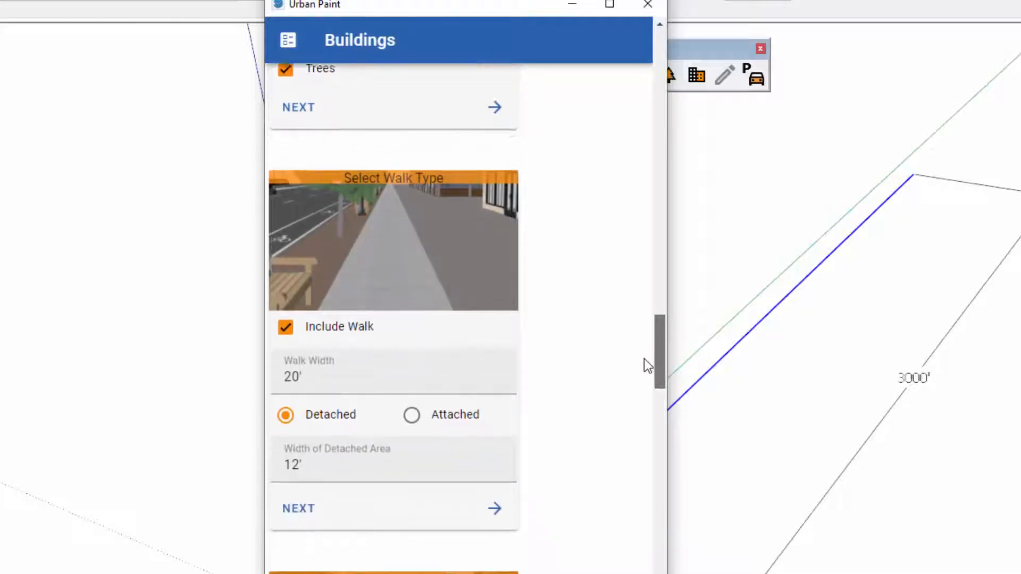
pyautogui.scroll(-3)
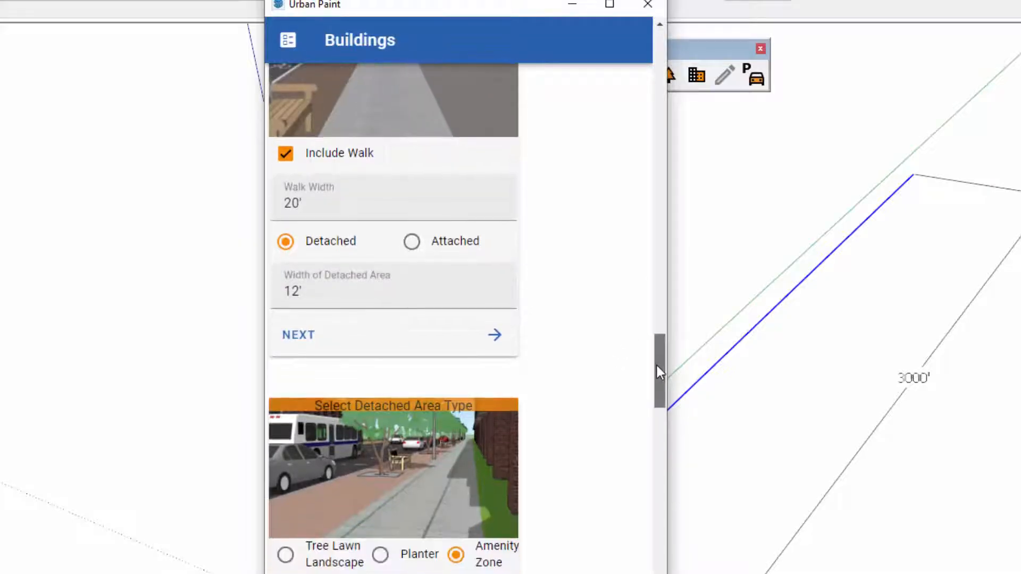
pyautogui.scroll(-3)
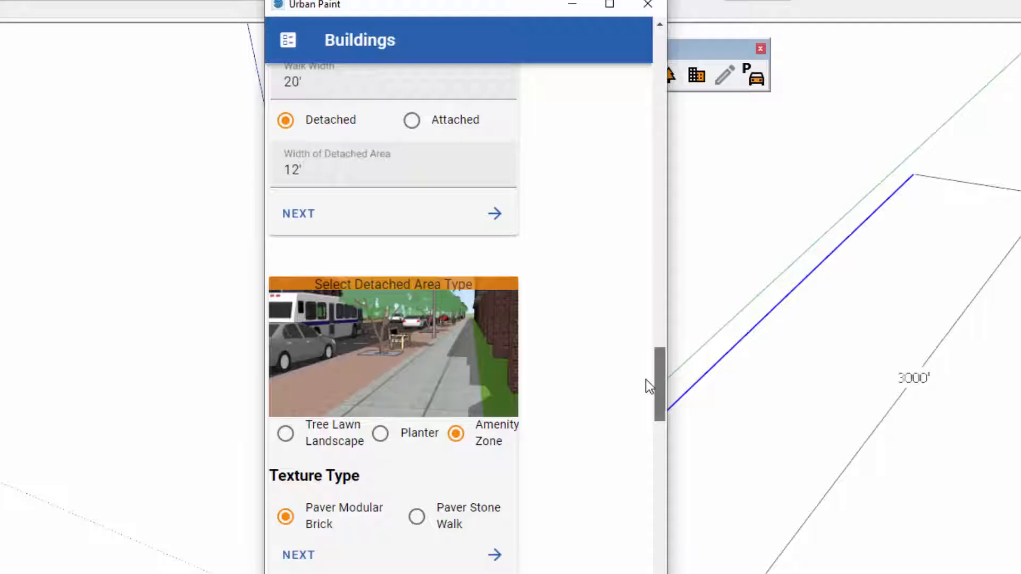
pyautogui.scroll(-3)
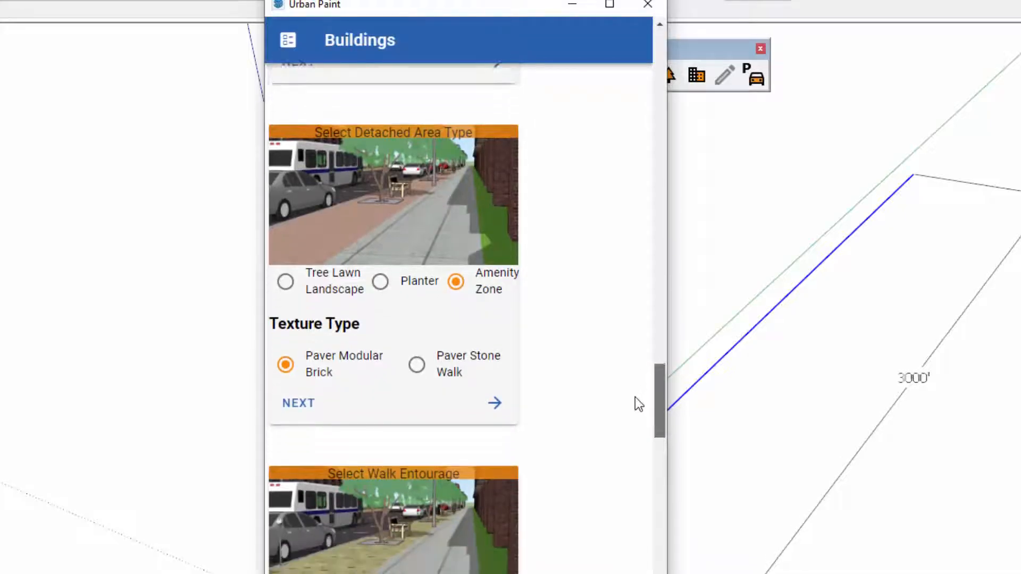
pyautogui.scroll(-3)
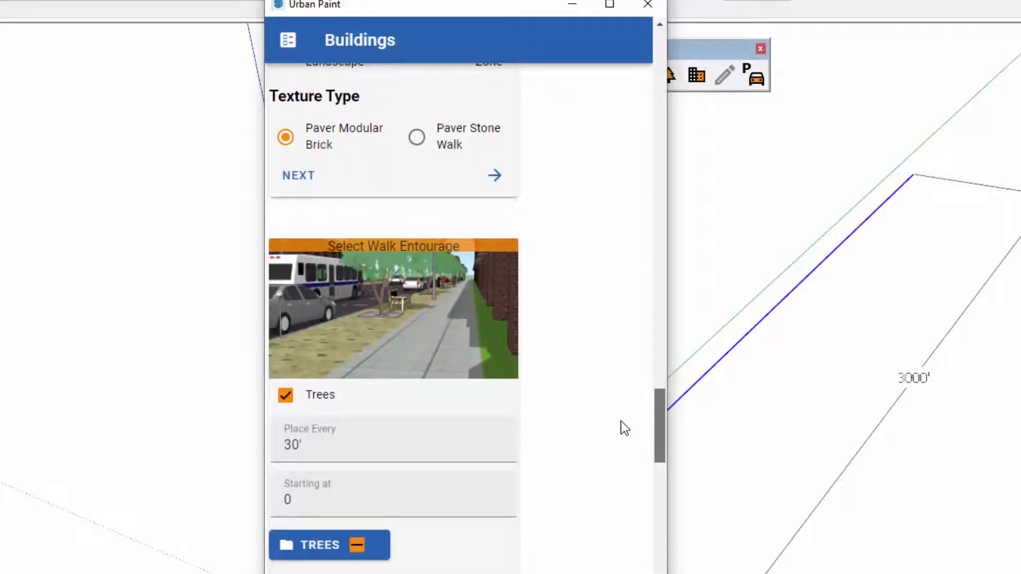
pyautogui.scroll(-3)
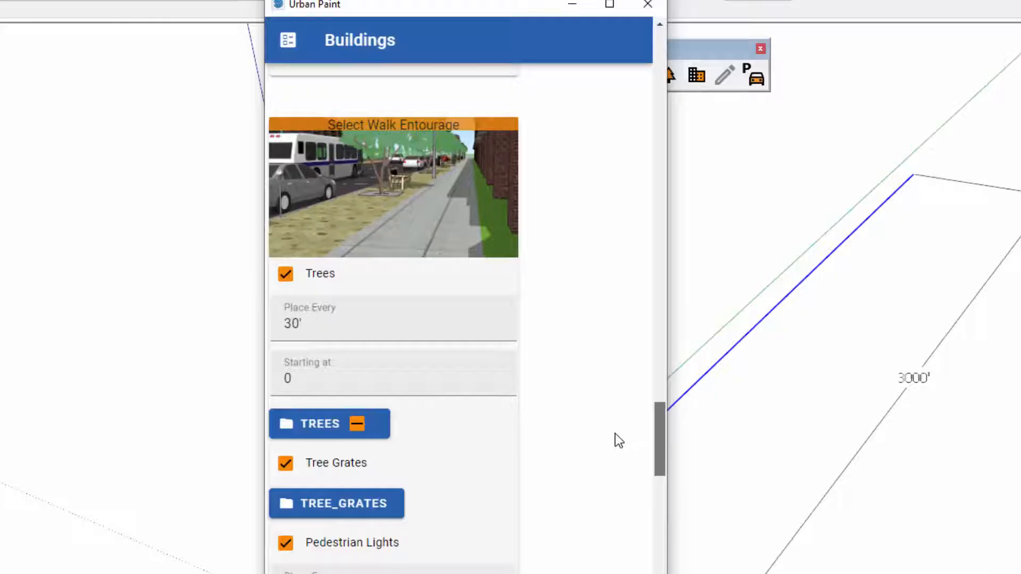
pyautogui.scroll(-3)
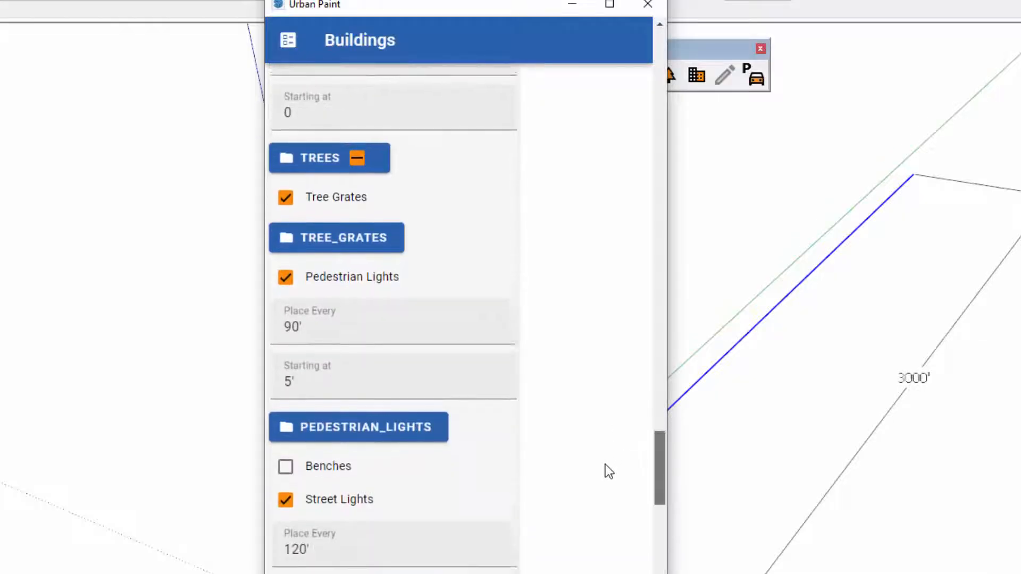
pyautogui.scroll(-3)
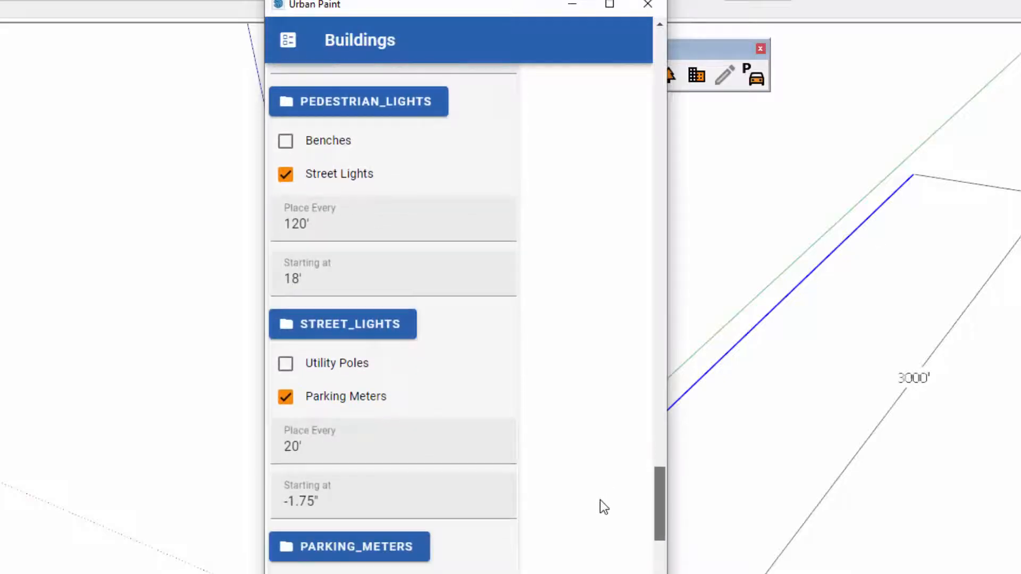
pyautogui.scroll(-3)
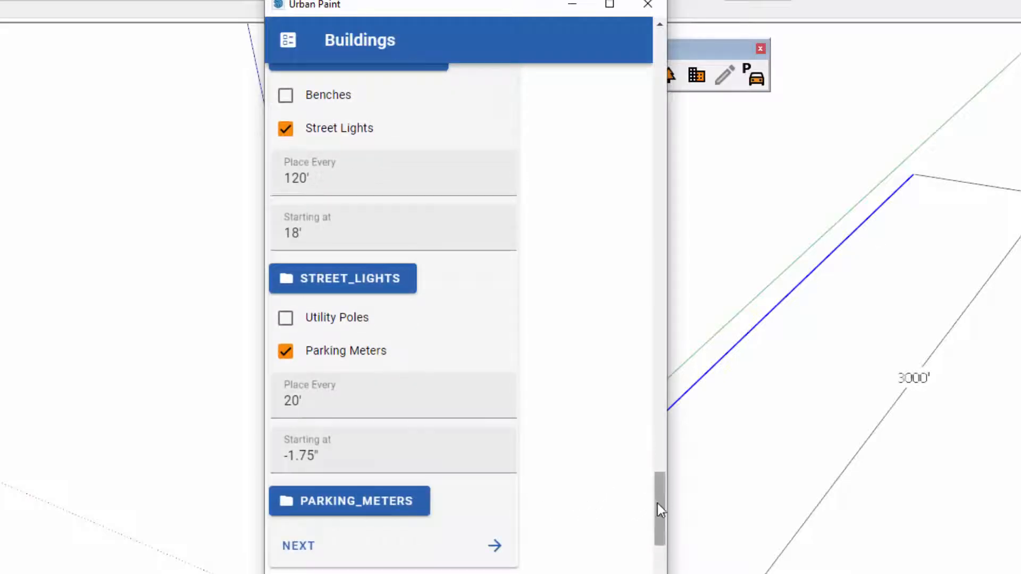
pyautogui.scroll(-3)
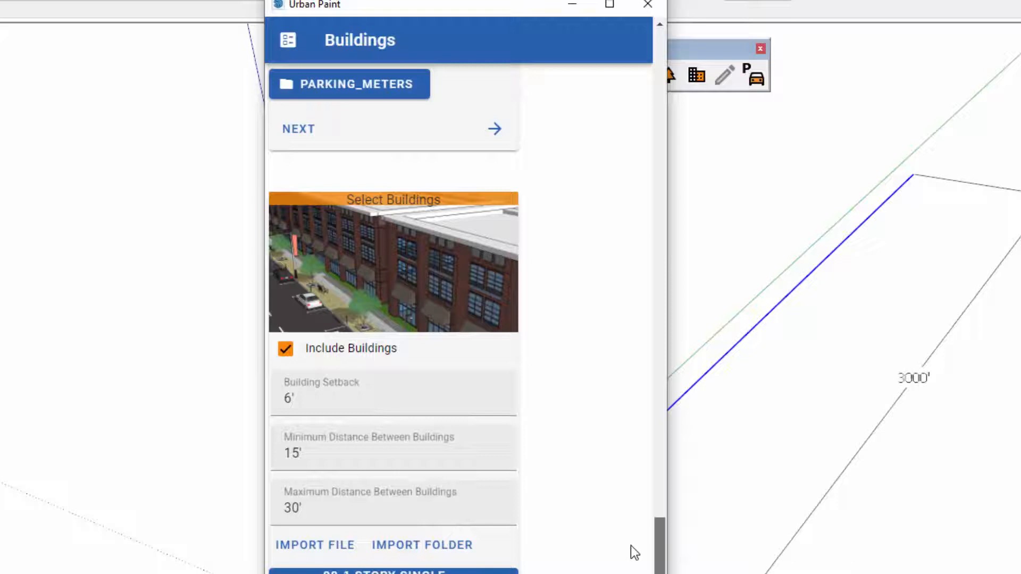
pyautogui.scroll(-3)
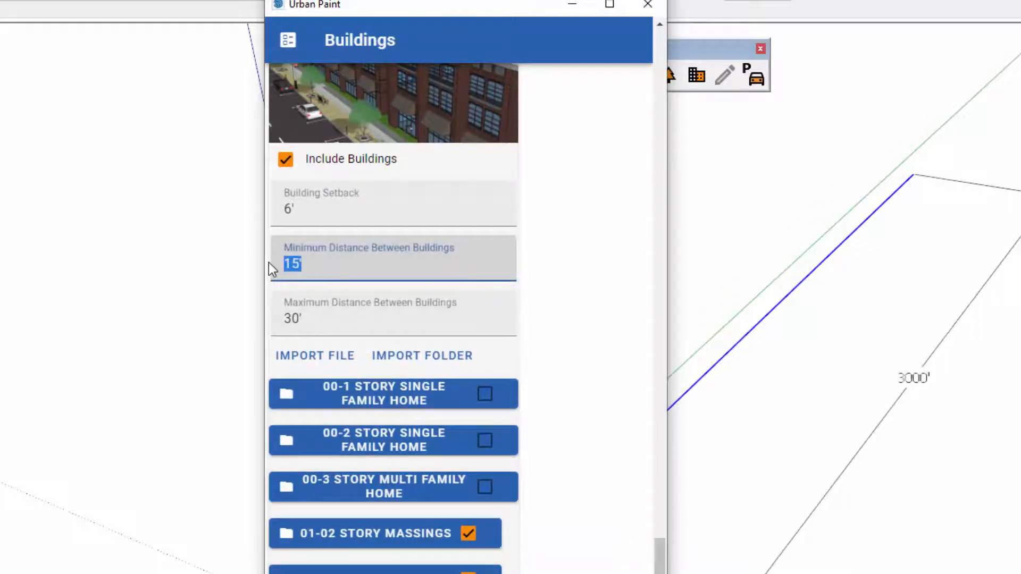
# - Set building spacing to 1' minimum and 15' maximum distance between buildings
pyautogui.write('1')
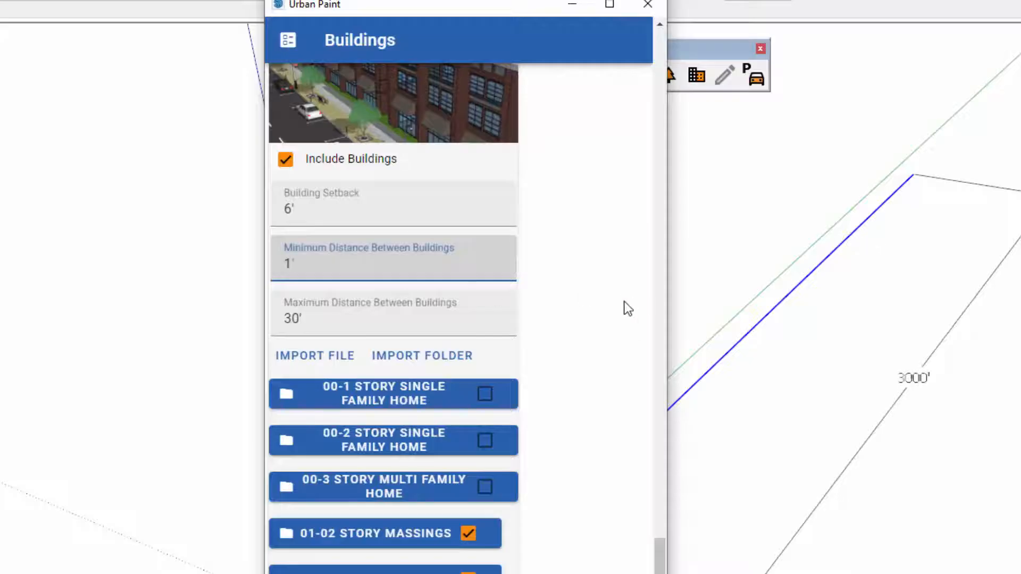
pyautogui.write('15')
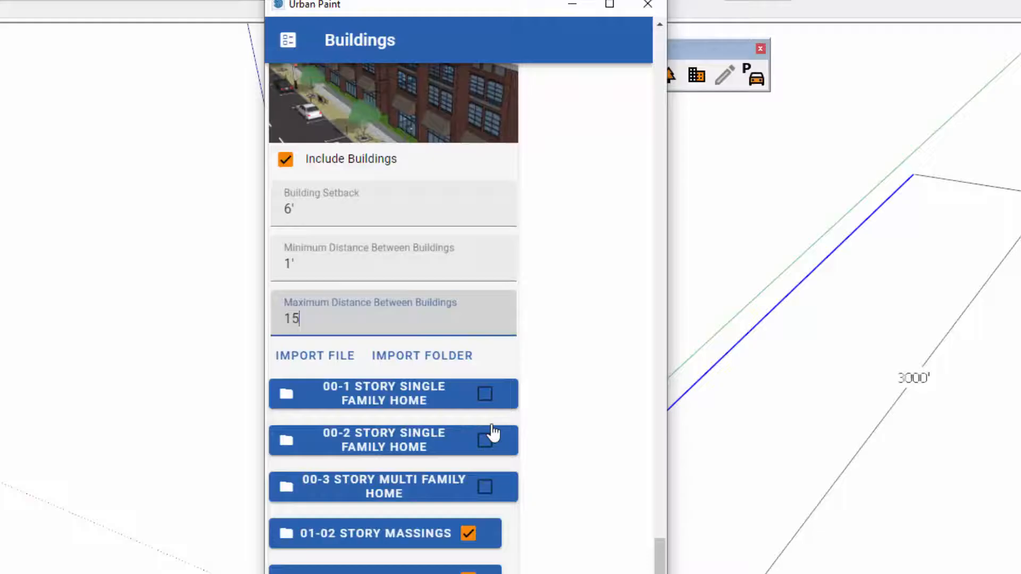
pyautogui.scroll(-3)
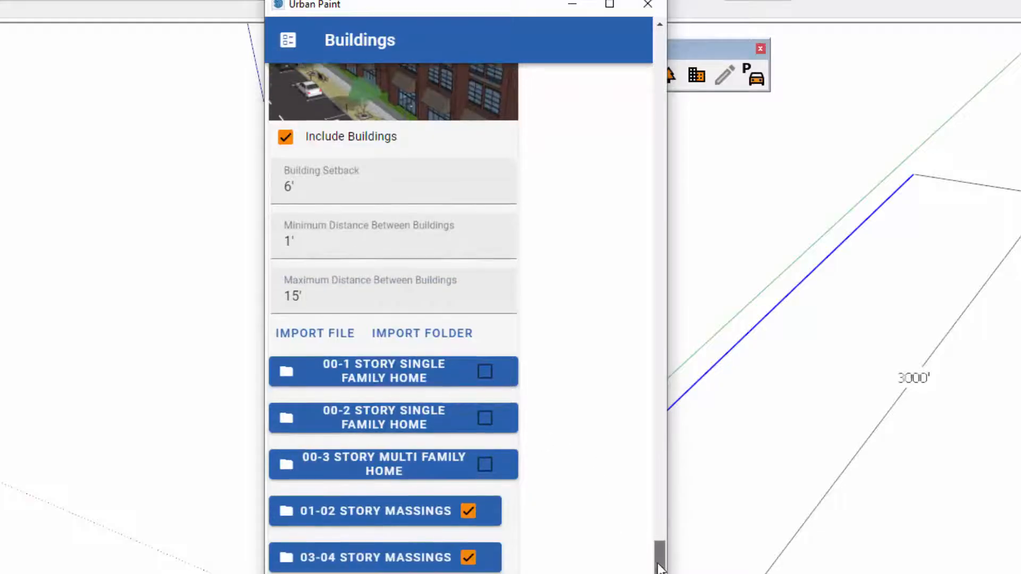
pyautogui.scroll(-3)
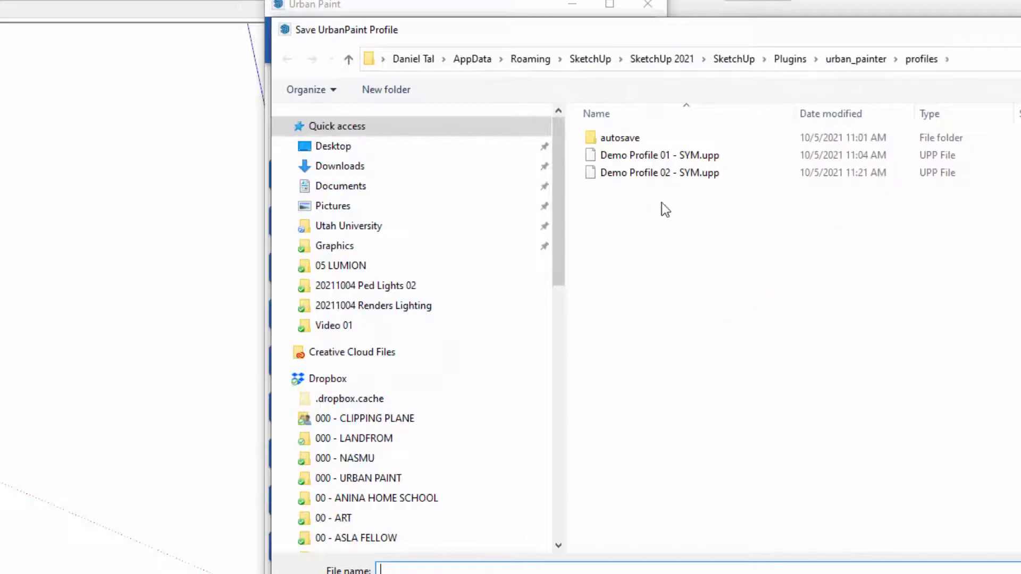
# - Save the current street settings as a new UrbanPaint profile file in the profiles folder
pyautogui.click(658, 173)
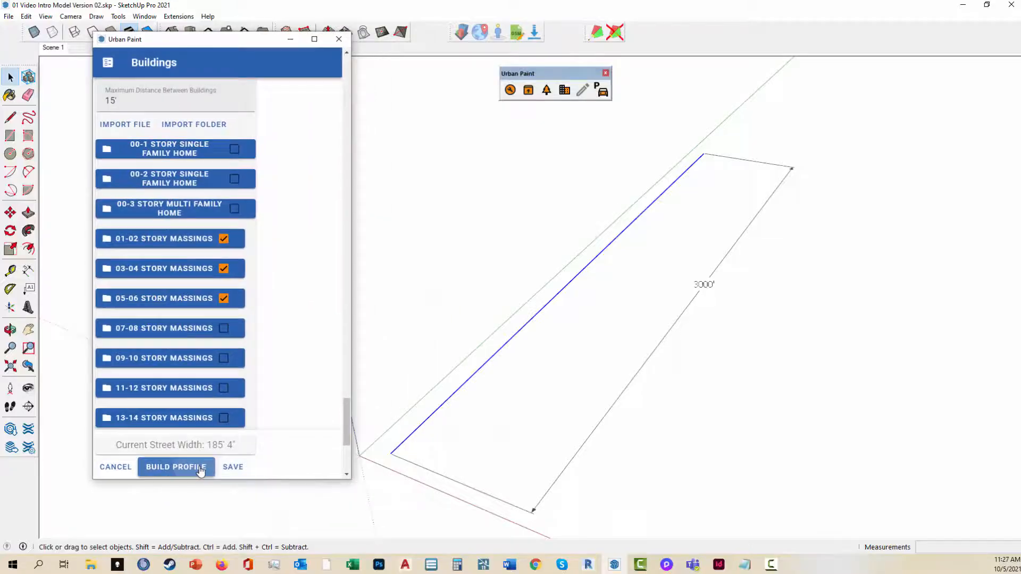
# - Build the street along the 3000' line with Build Profile
pyautogui.click(175, 467)
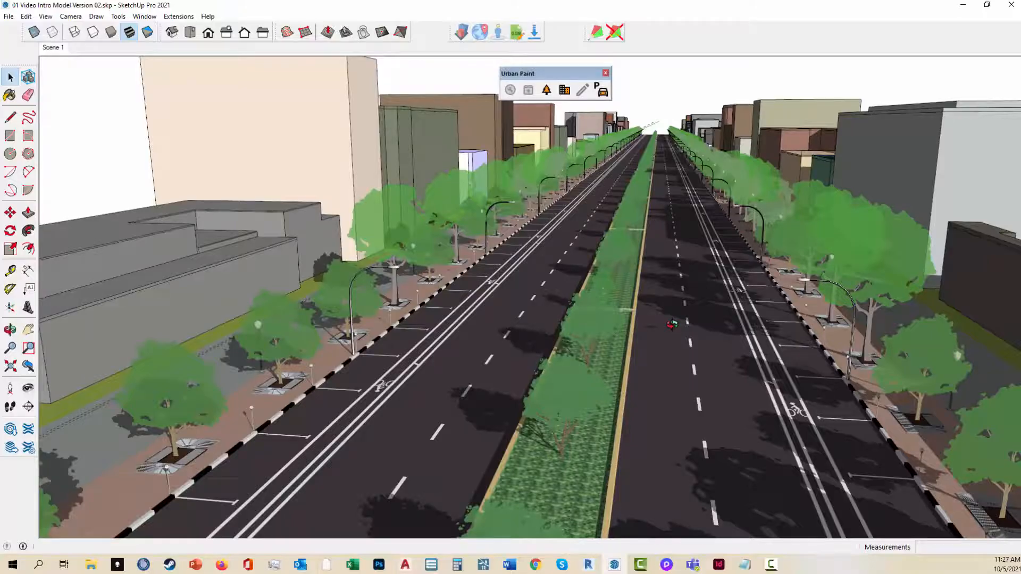
pyautogui.moveTo(697, 404)
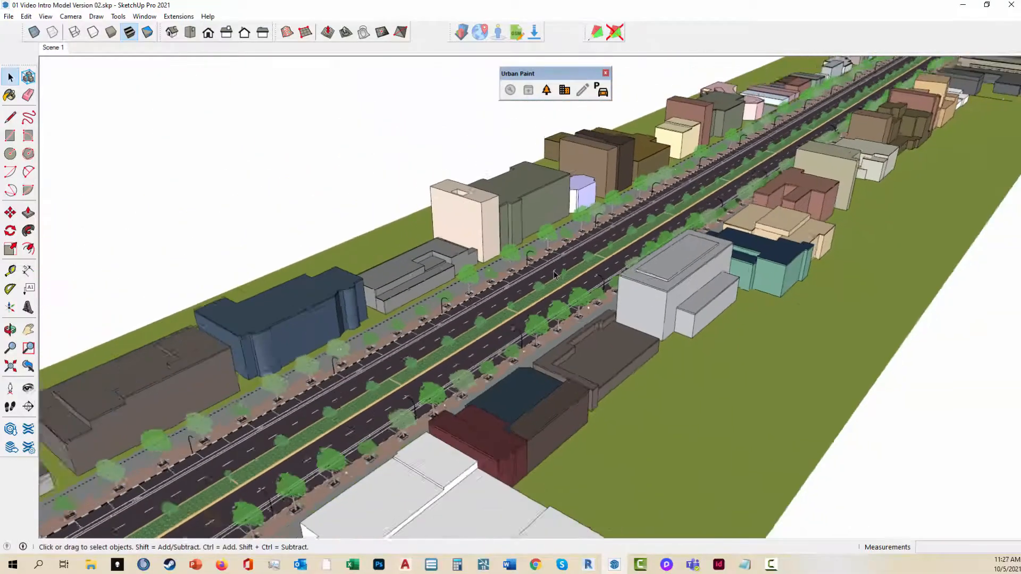
pyautogui.scroll(-3)
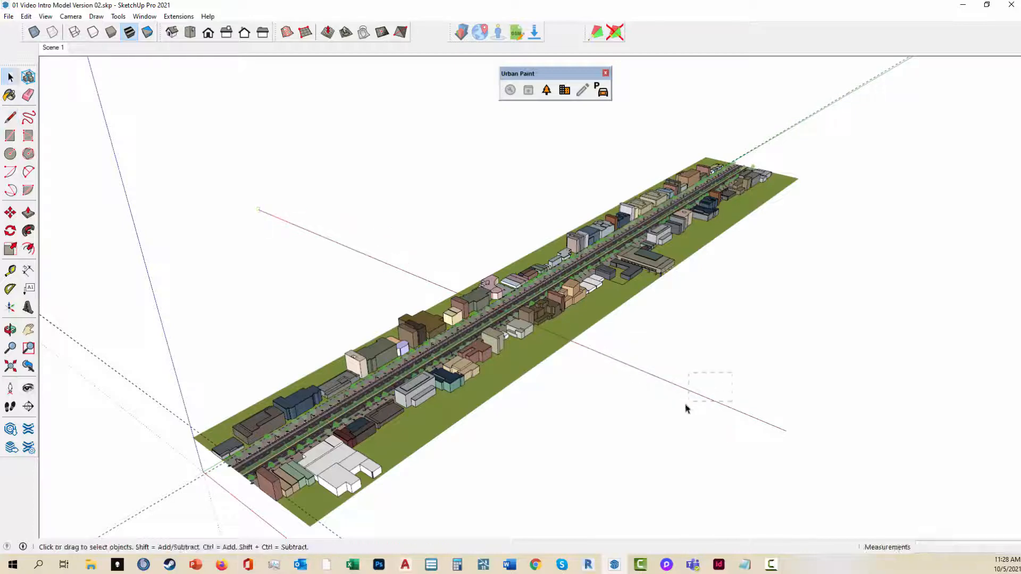
# - Load the saved Demo Profile 03 - SYM.upp profile back into Urban Paint
pyautogui.click(529, 89)
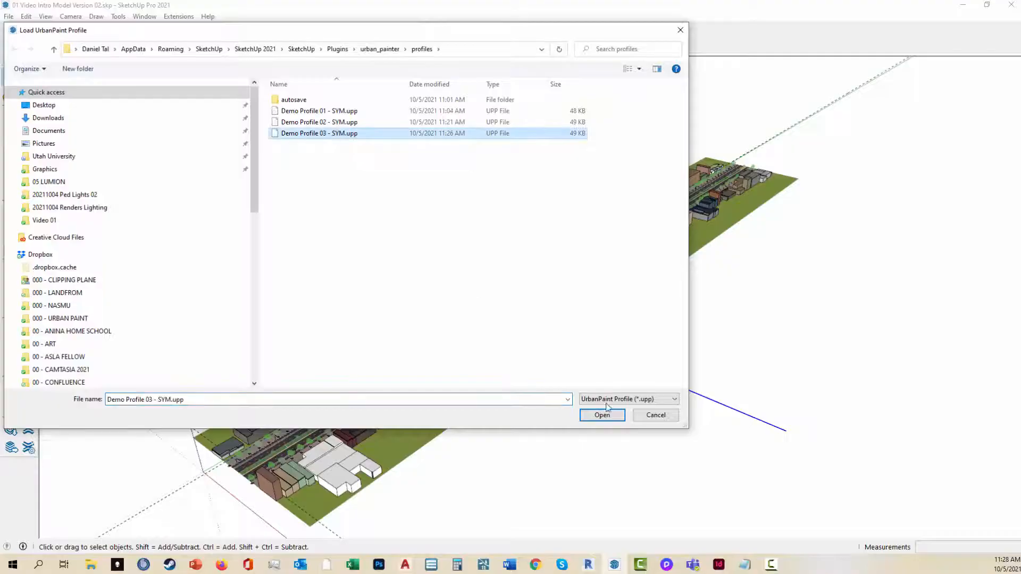
pyautogui.click(601, 414)
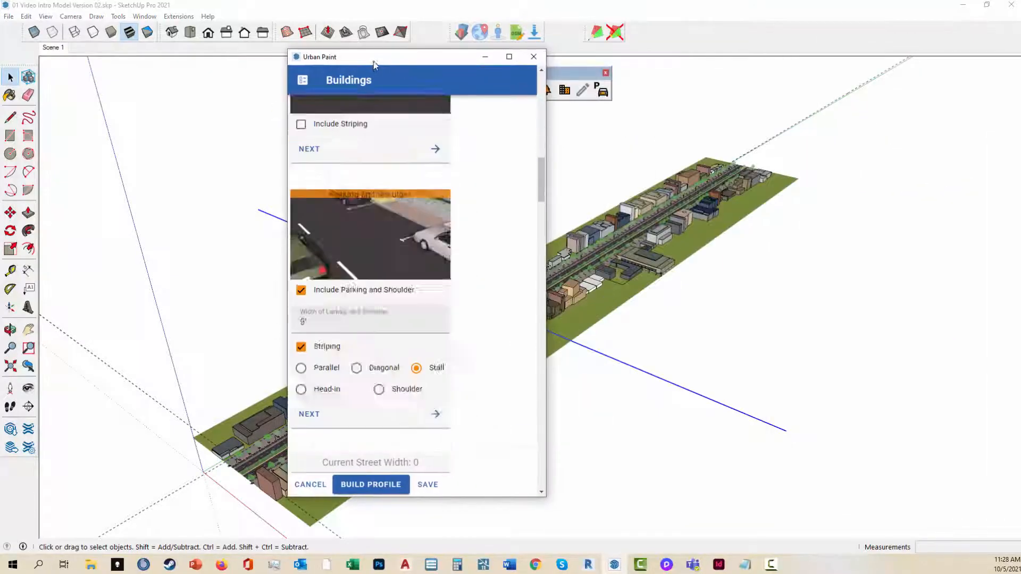
# - Turn on Include Pedestrian Crossing in the Add Intersection (BETA) settings
pyautogui.scroll(-3)
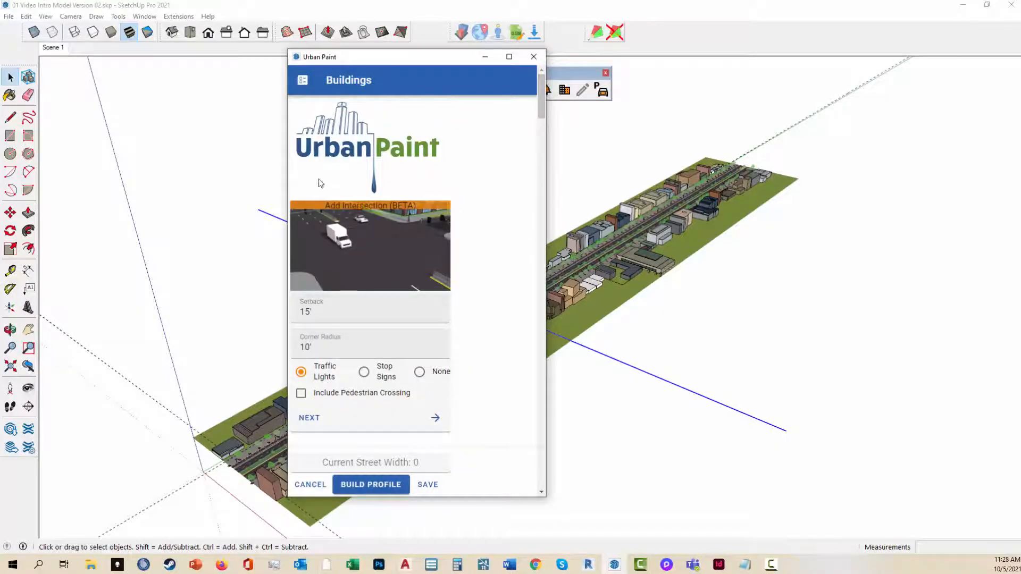
pyautogui.moveTo(300, 411)
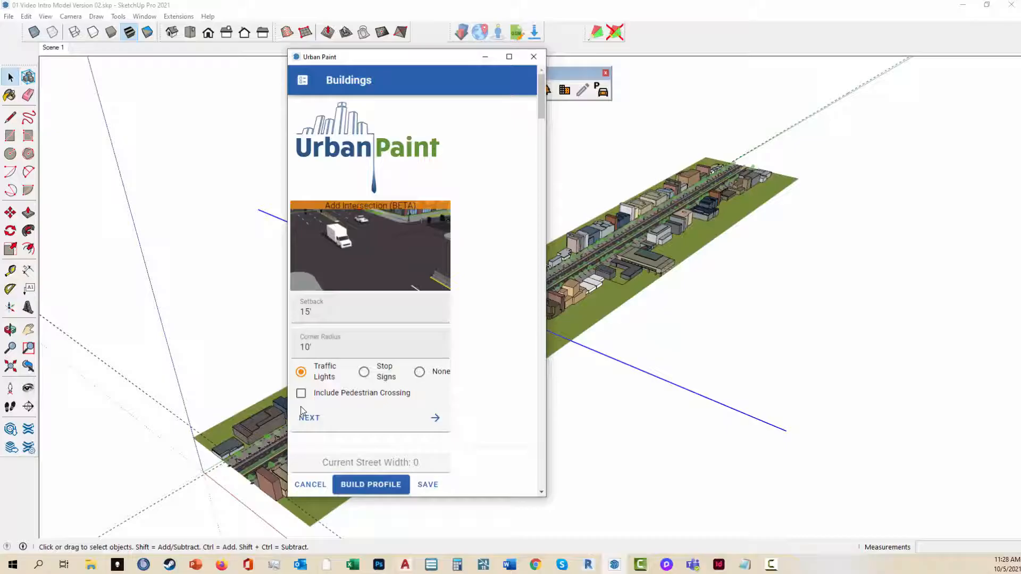
pyautogui.click(301, 392)
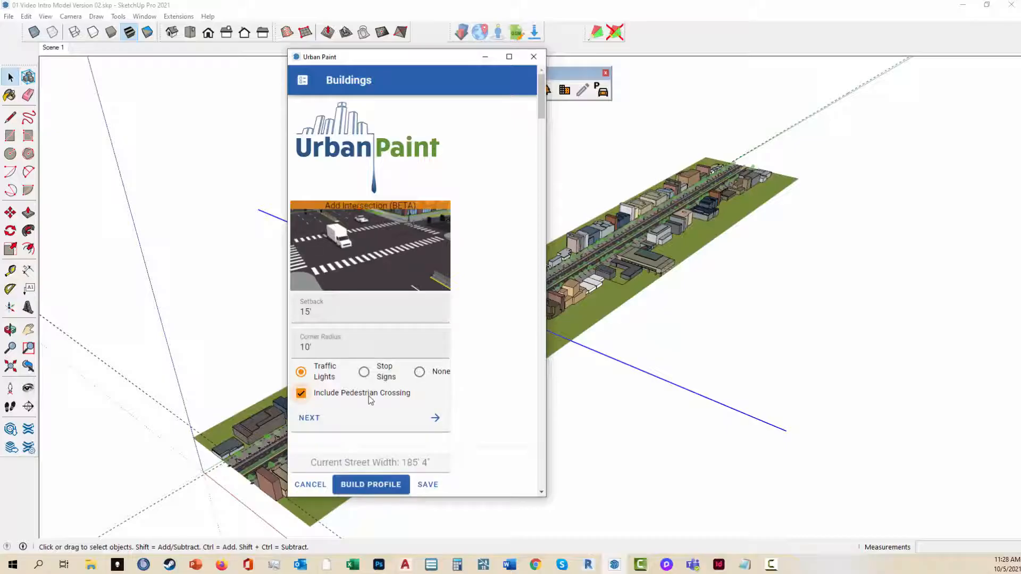